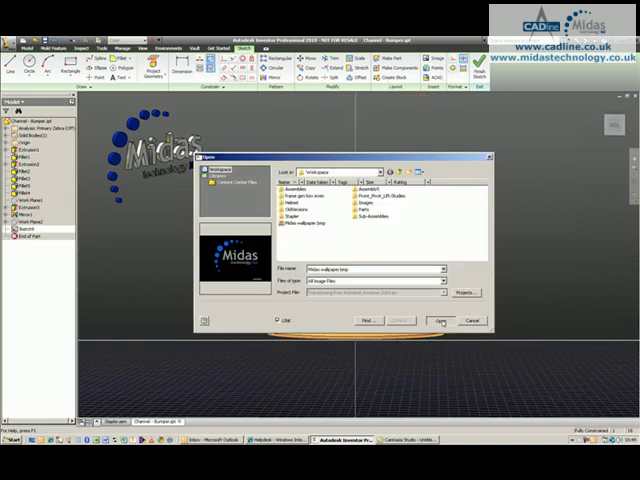
# Confirm the Midas logo image in the Open dialog so it lands in the sketch.
pyautogui.click(440, 320)
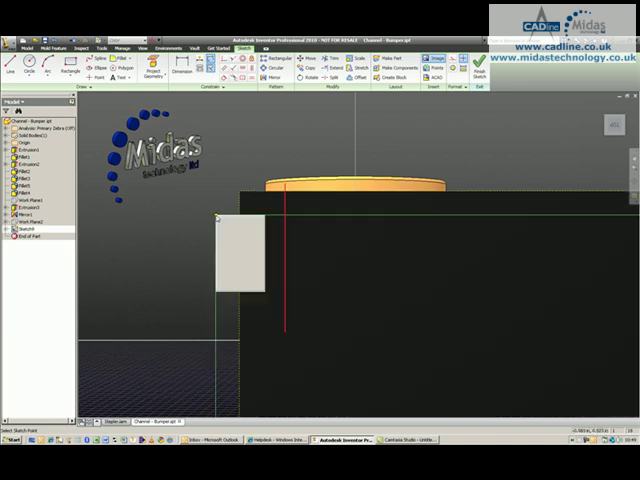